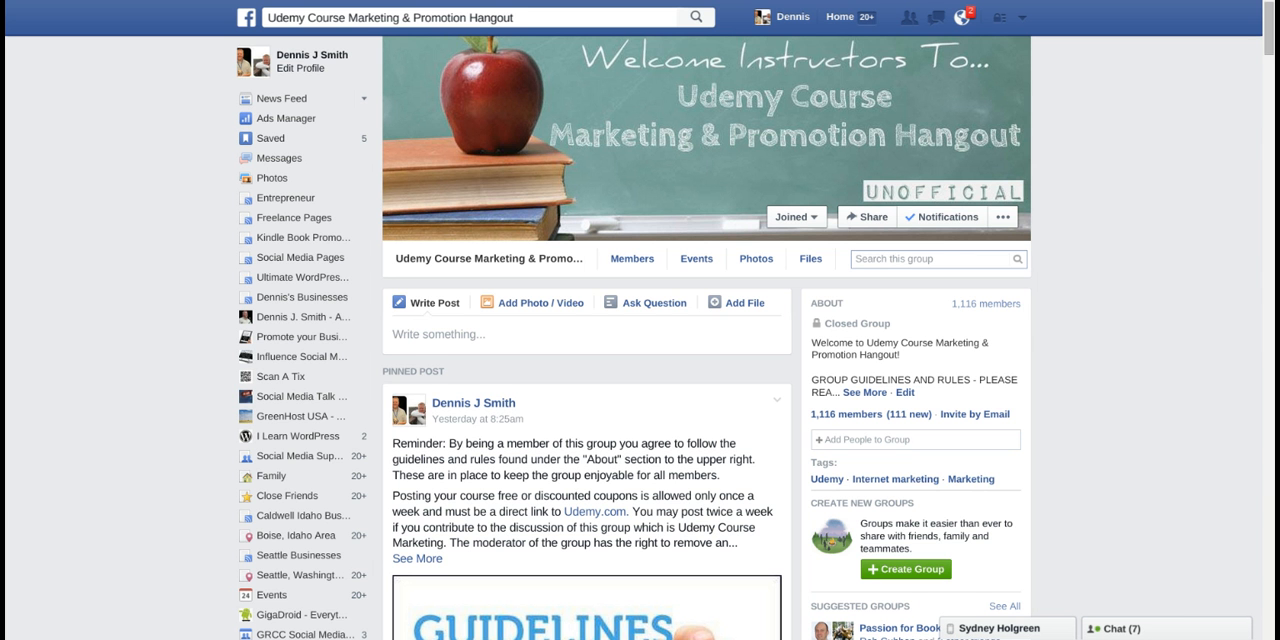
mouse_move(1178, 156)
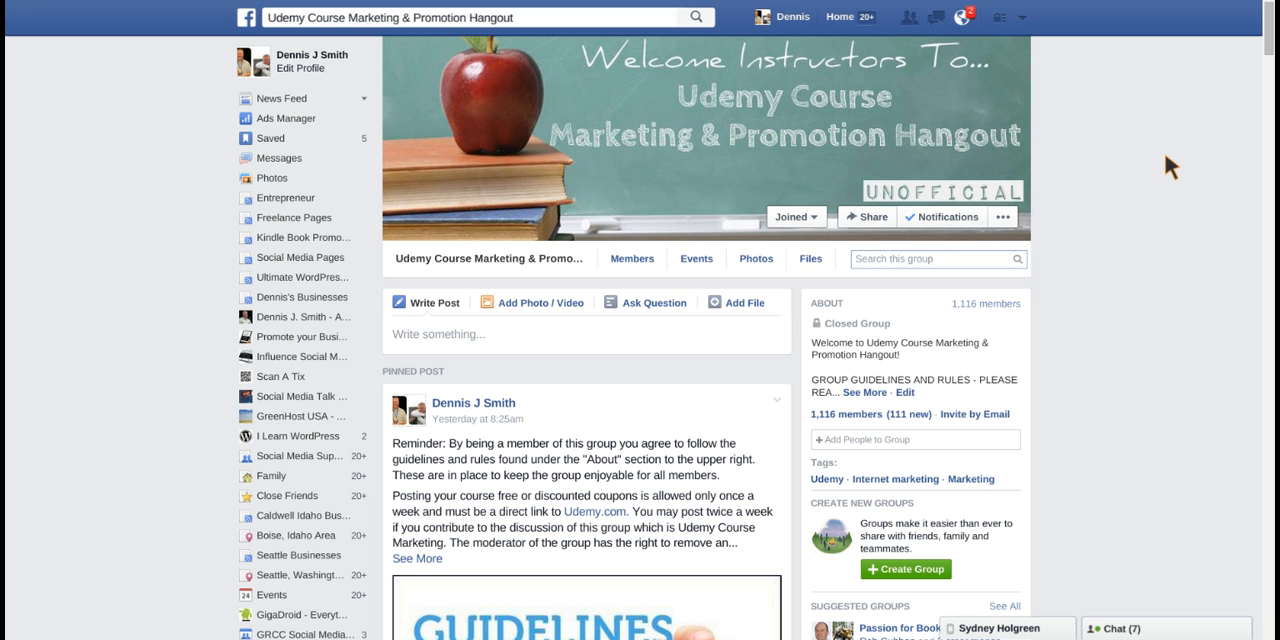
Scroll the group feed down to the older Pinterest marketing post and its comments.
scroll(down, 3)
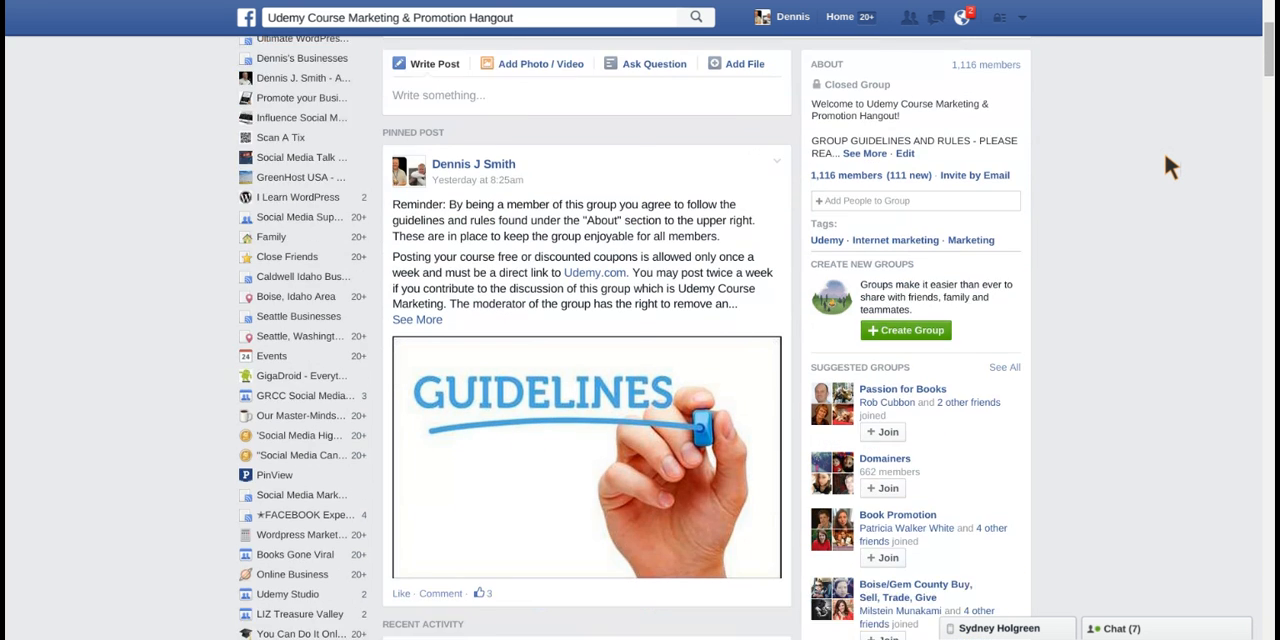
scroll(down, 3)
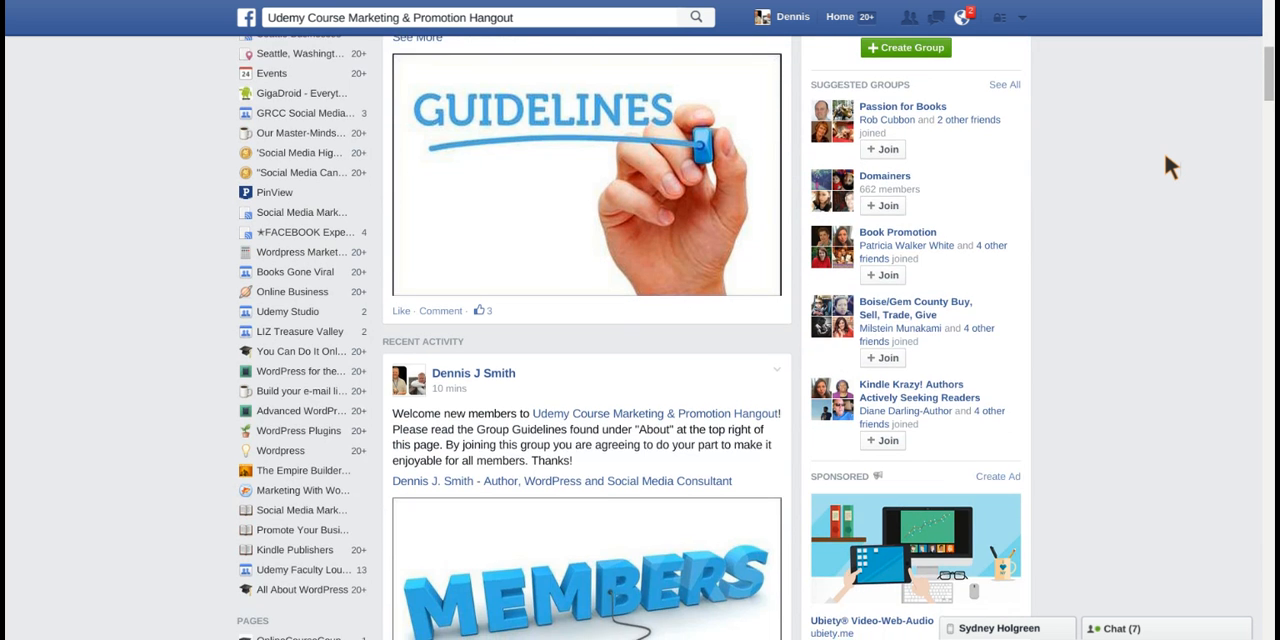
scroll(down, 3)
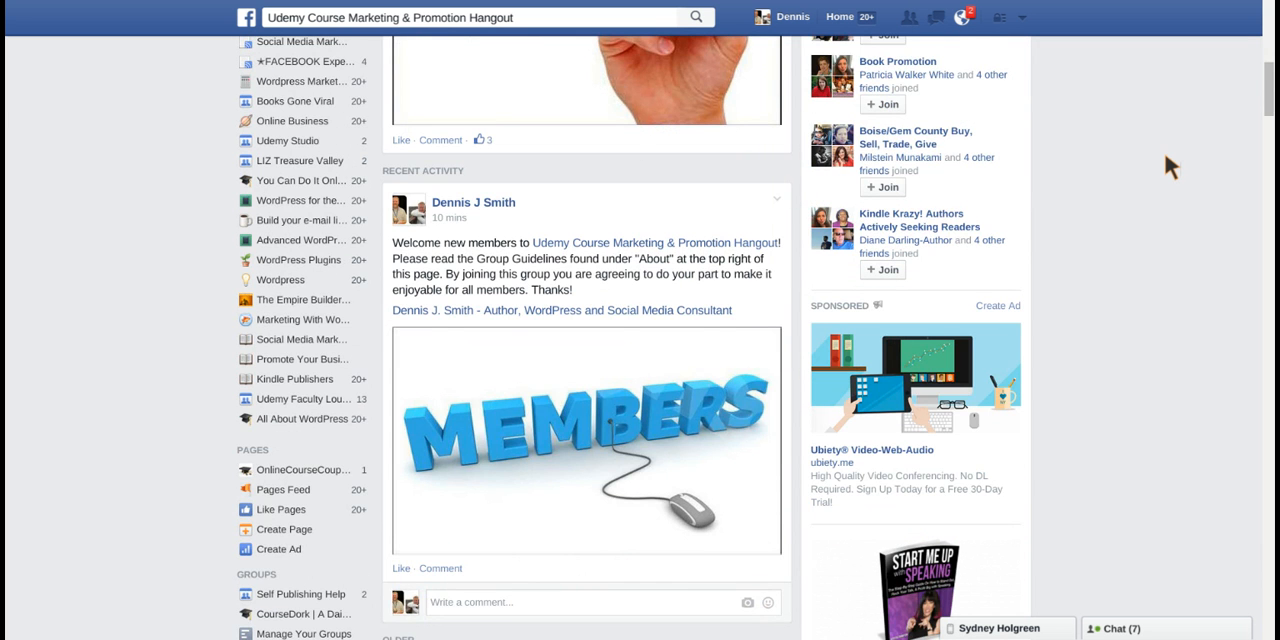
scroll(down, 3)
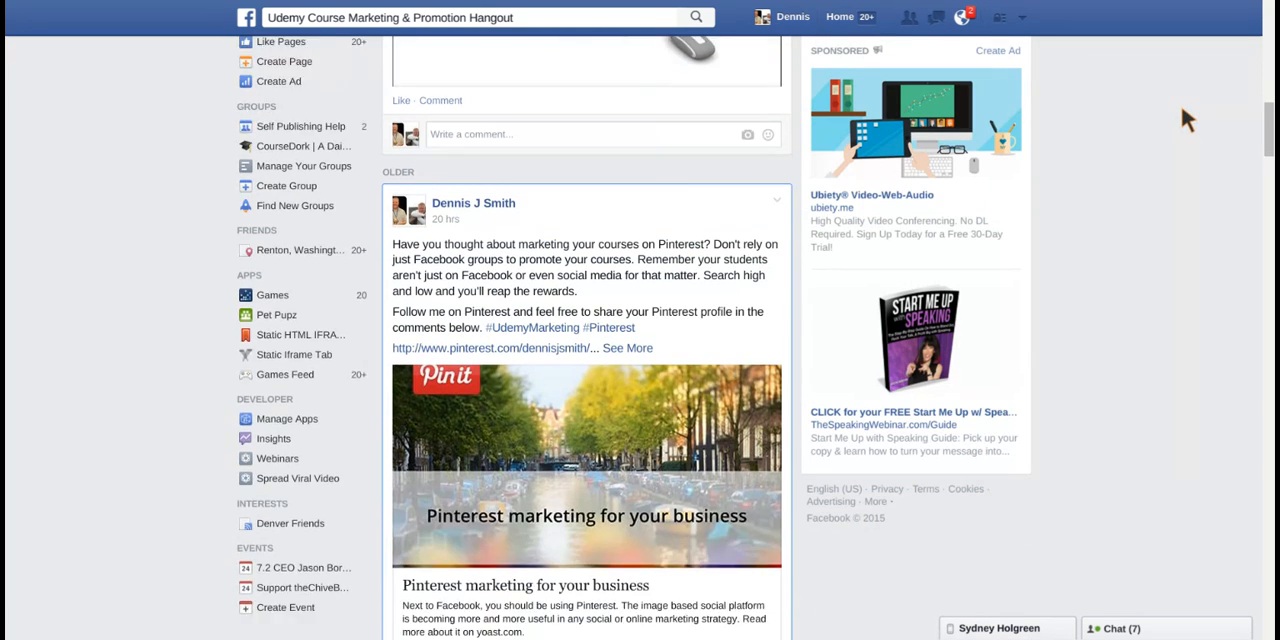
scroll(down, 3)
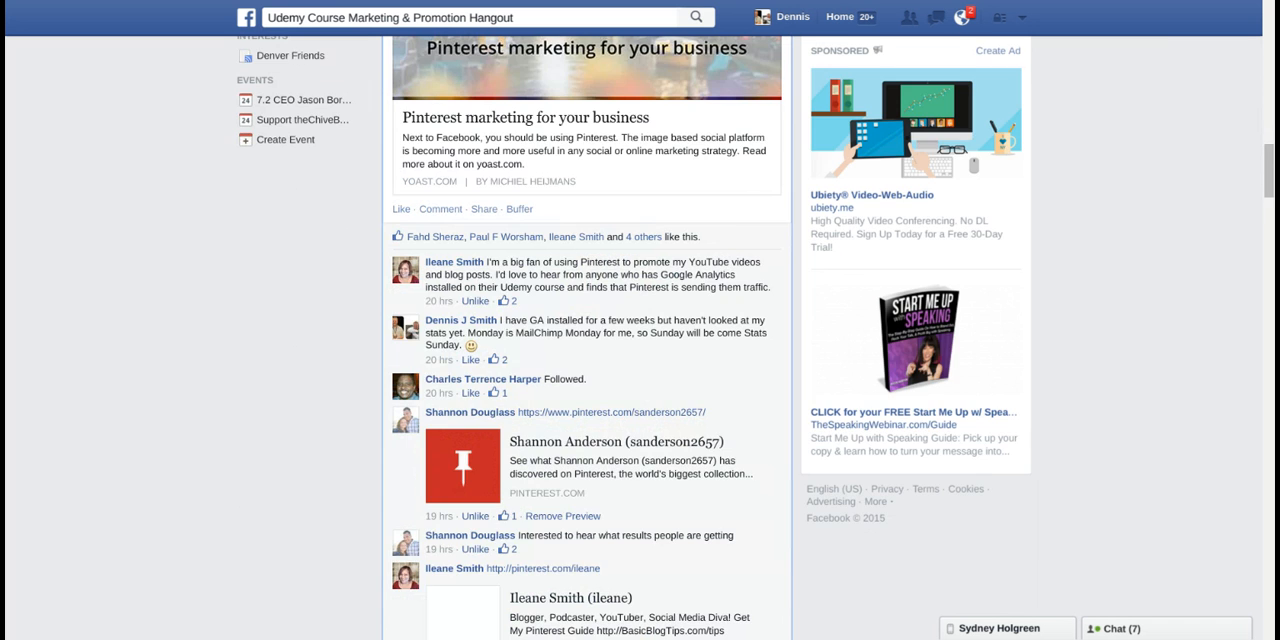
scroll(down, 3)
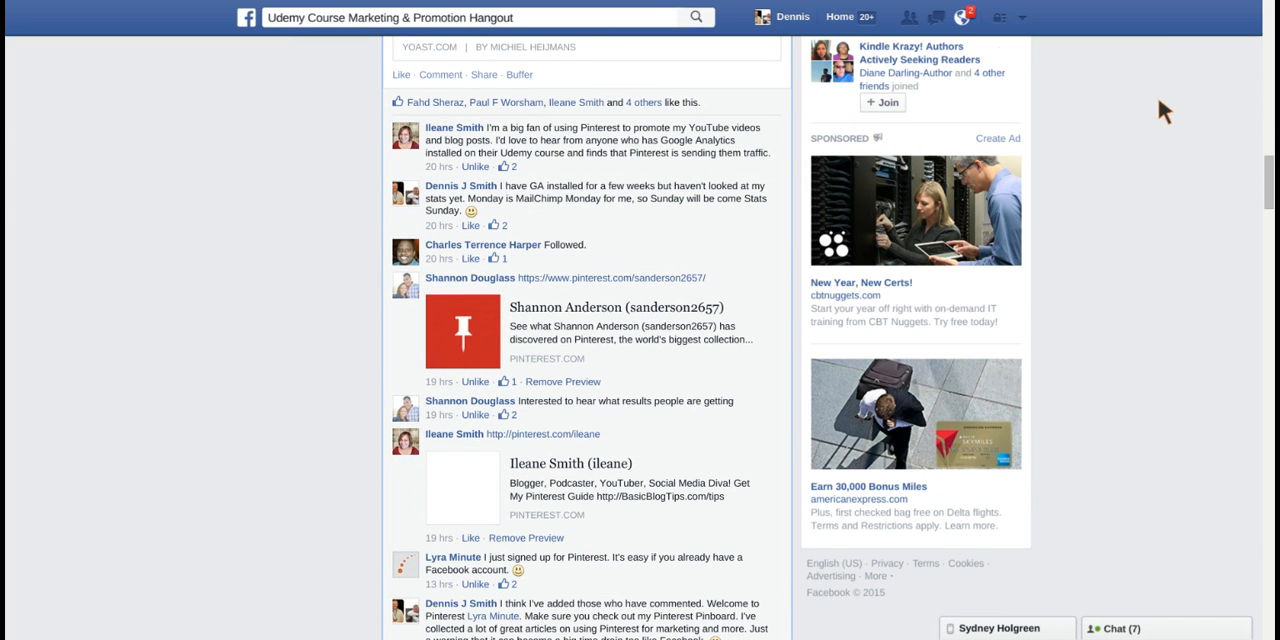
mouse_move(1016, 16)
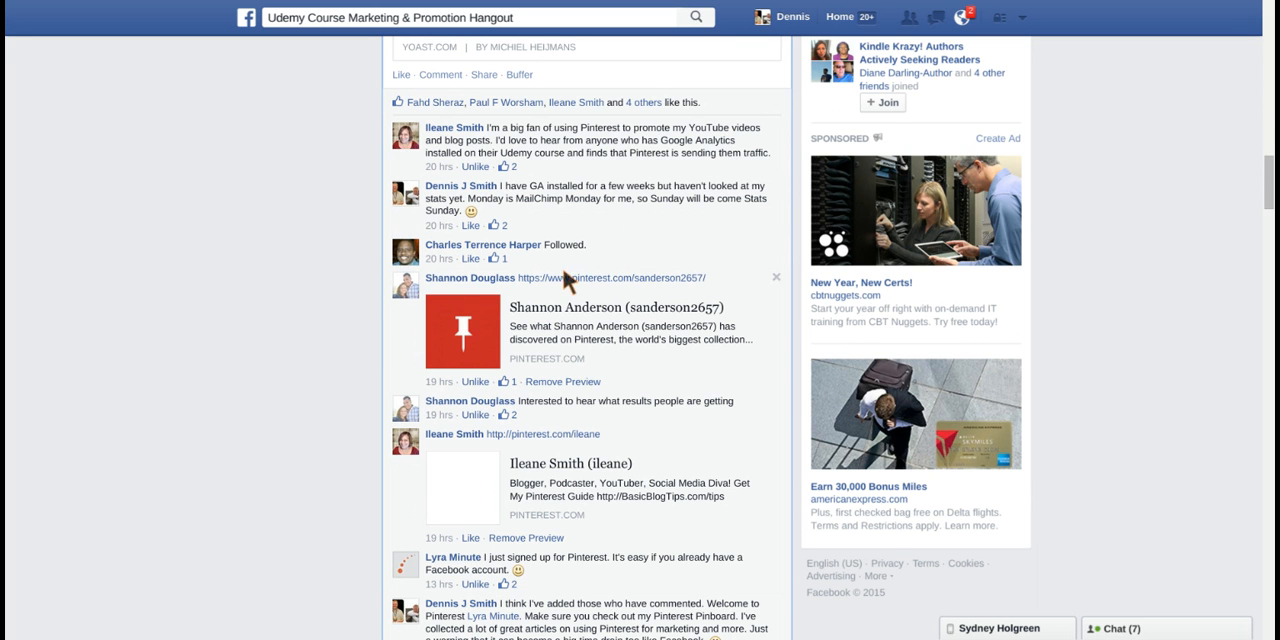
mouse_move(618, 502)
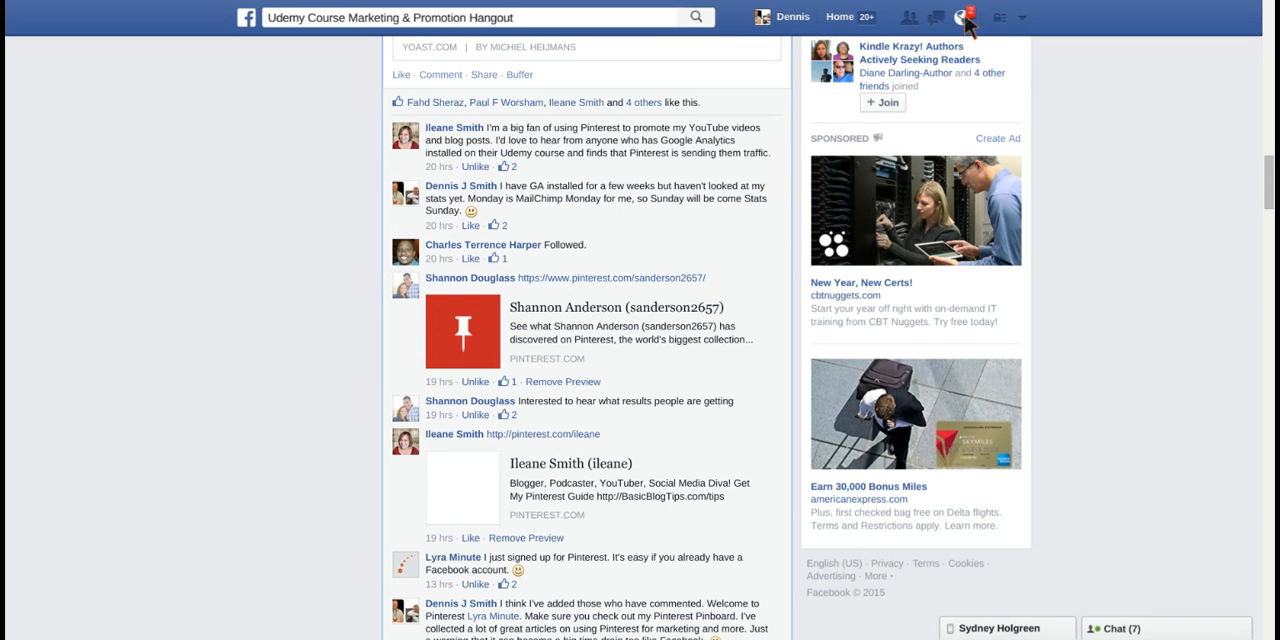
mouse_move(698, 192)
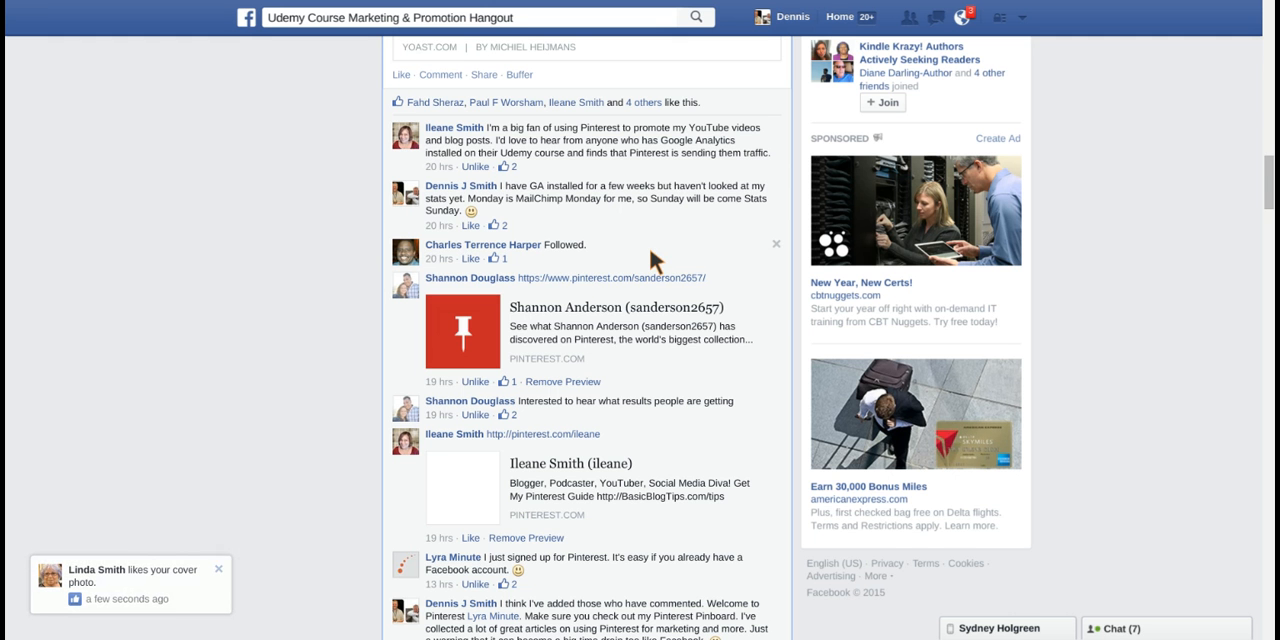
mouse_move(660, 278)
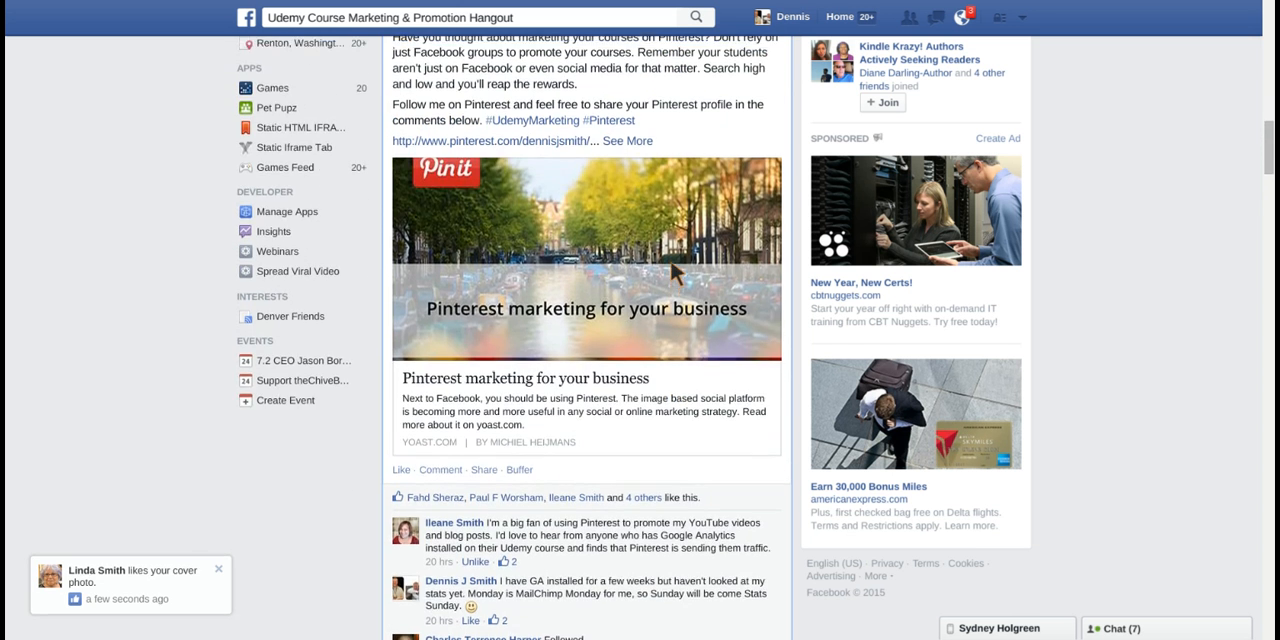
Reveal the Pinterest post's header and bring up its down-arrow options menu.
scroll(down, 3)
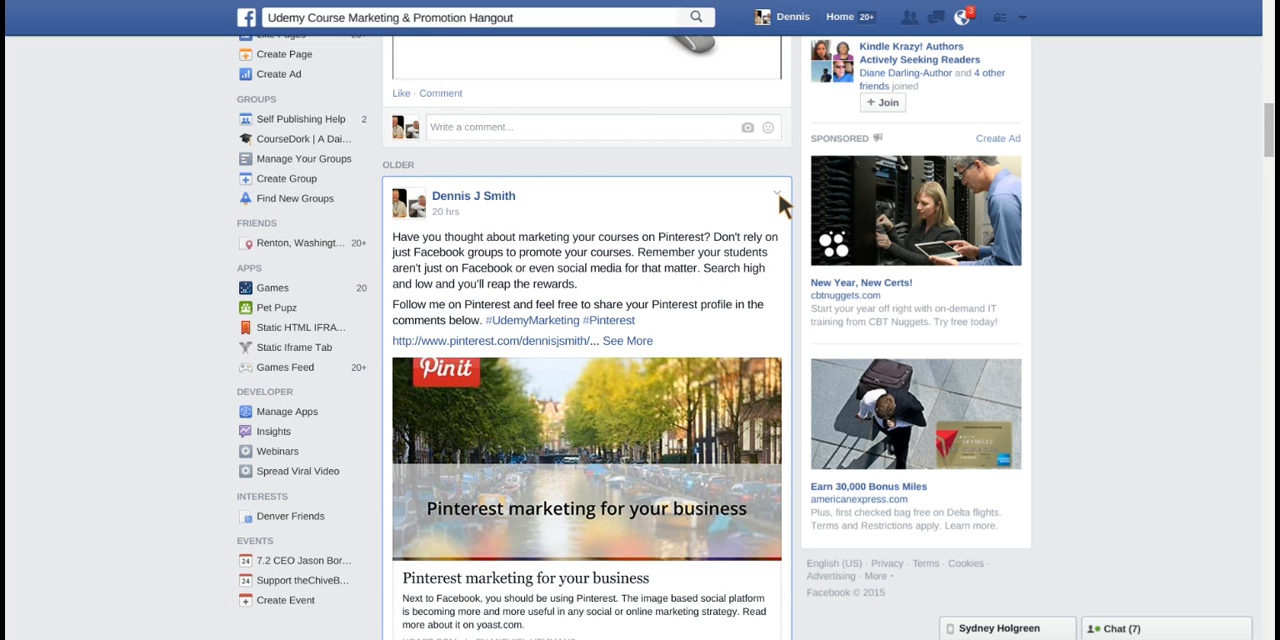
click(780, 196)
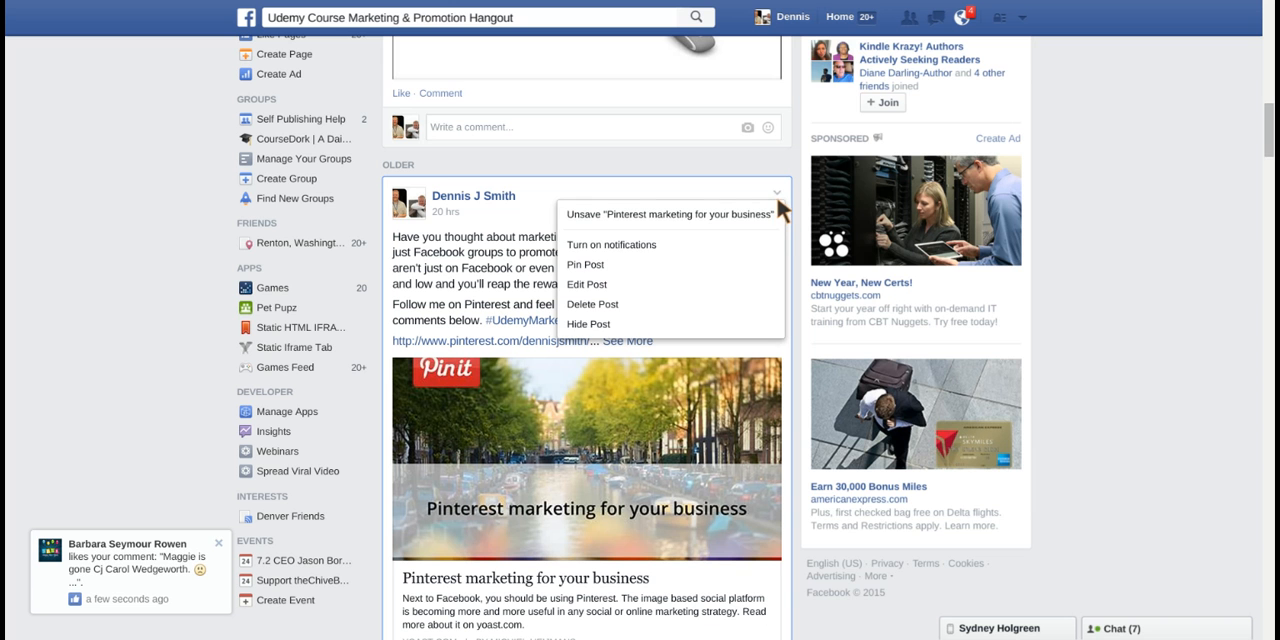
mouse_move(612, 244)
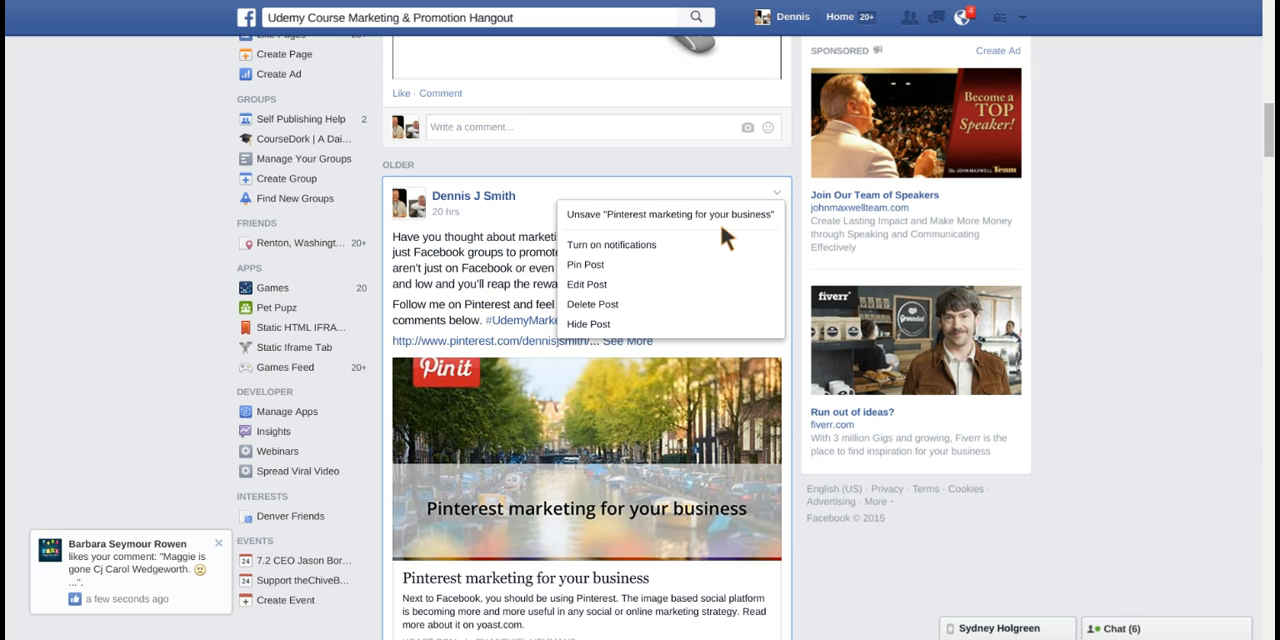
mouse_move(668, 226)
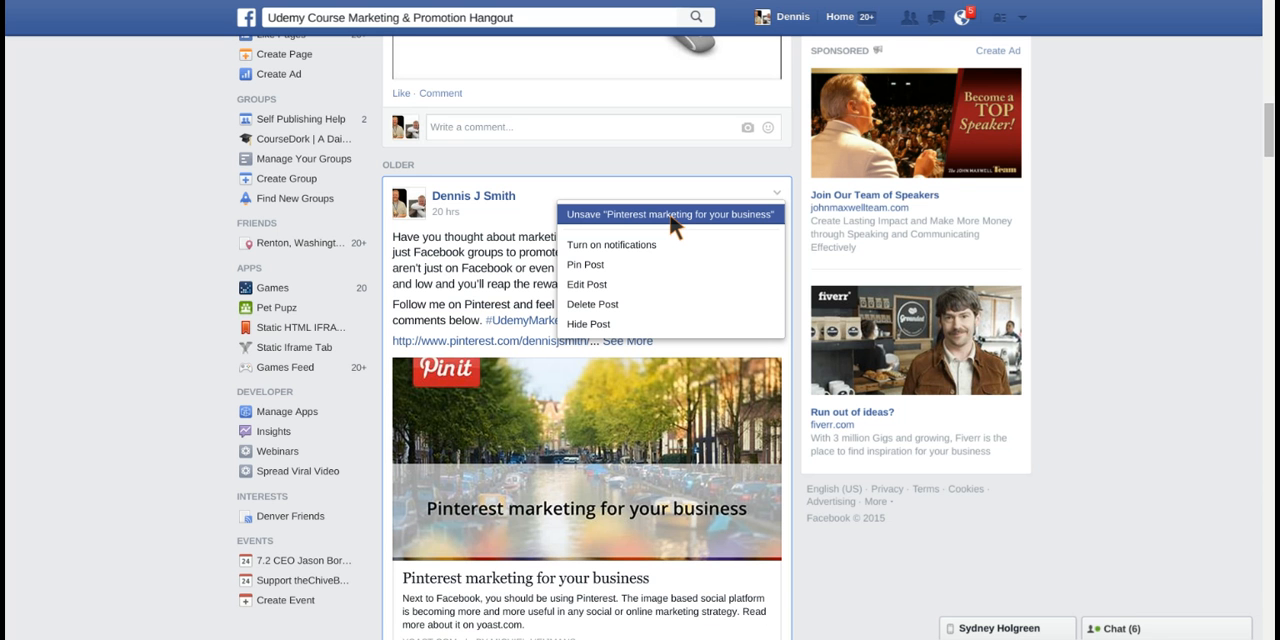
mouse_move(434, 184)
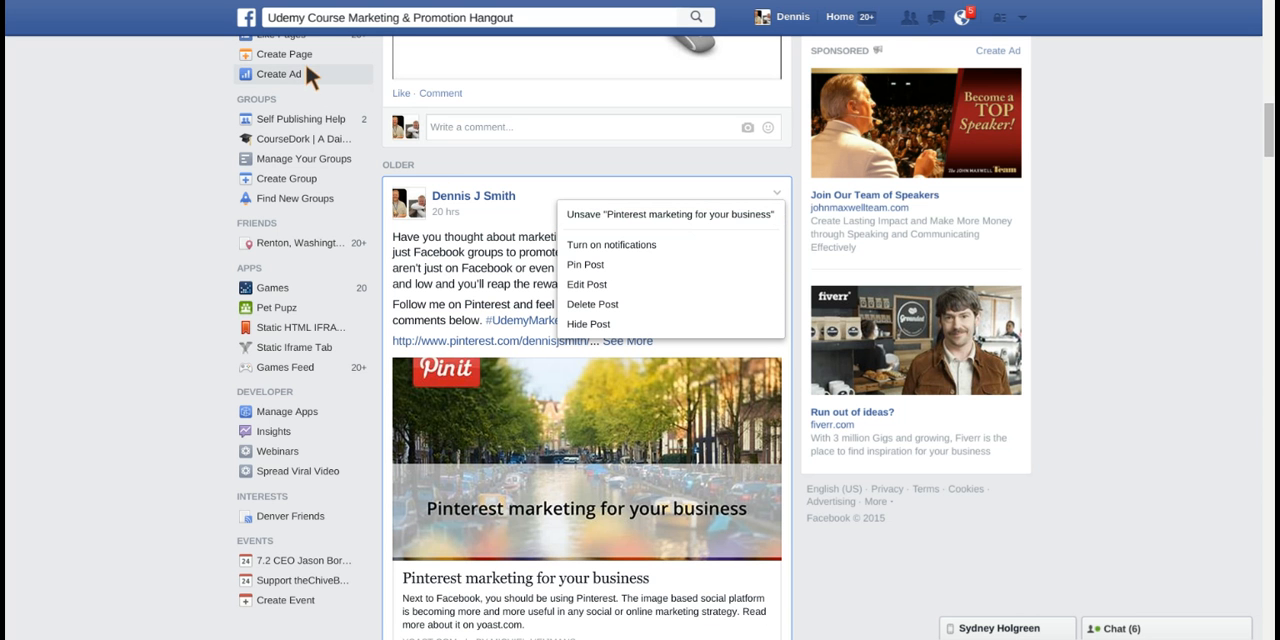
mouse_move(696, 202)
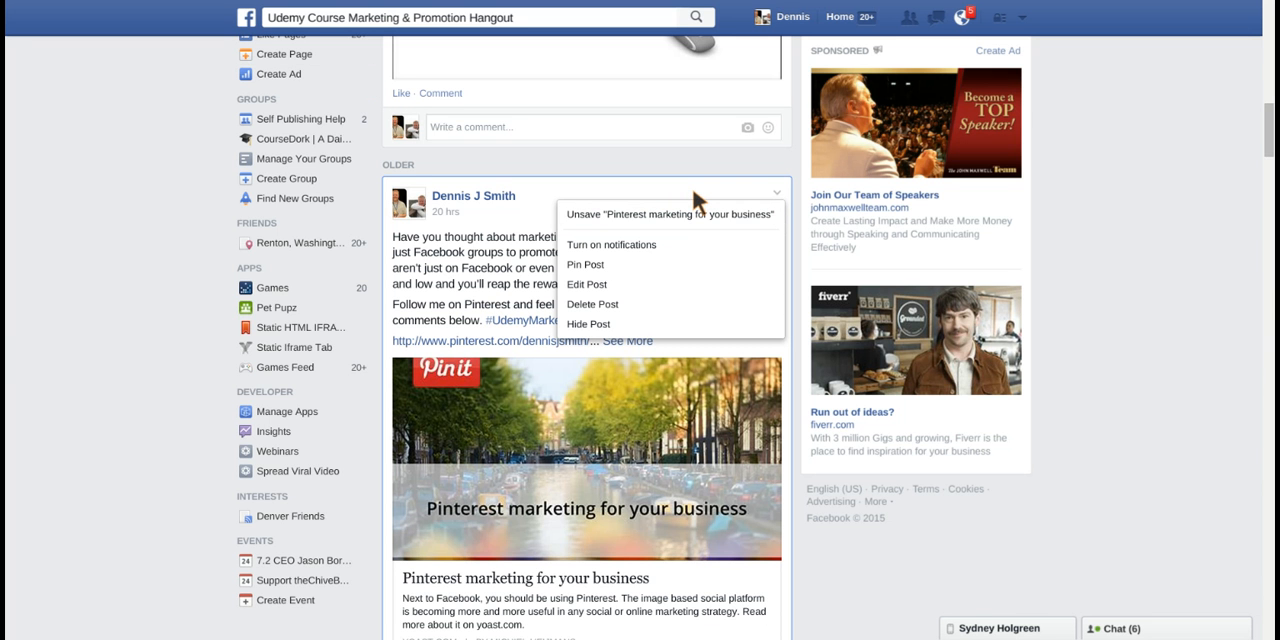
mouse_move(696, 204)
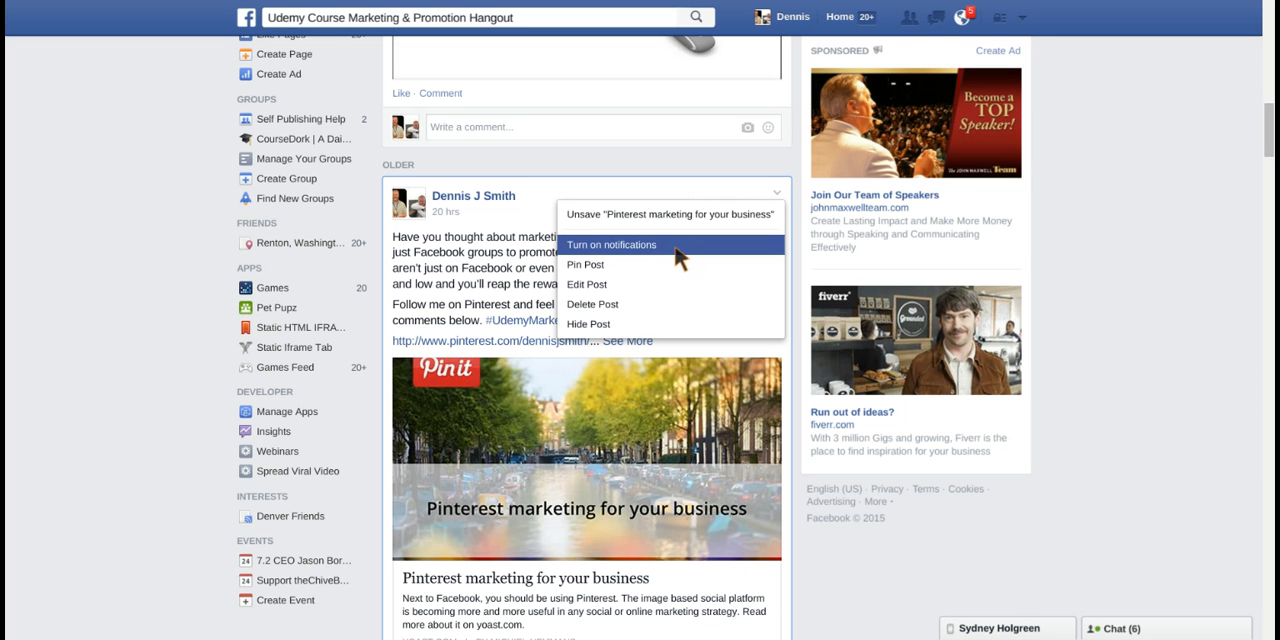
mouse_move(692, 258)
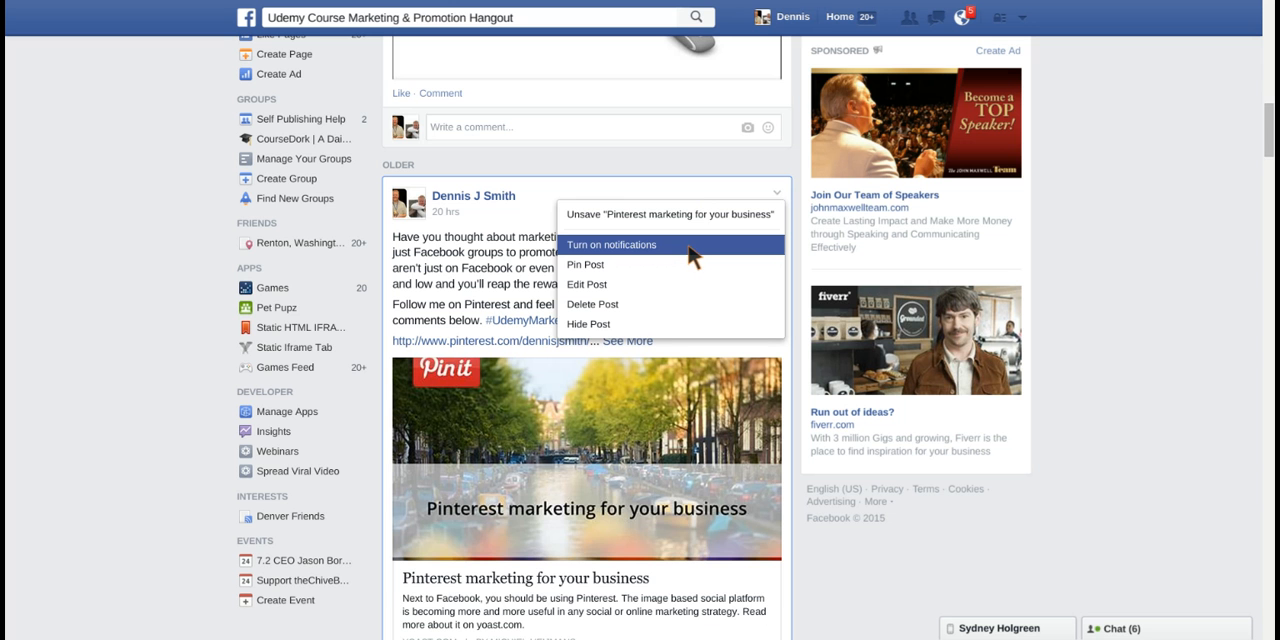
click(612, 244)
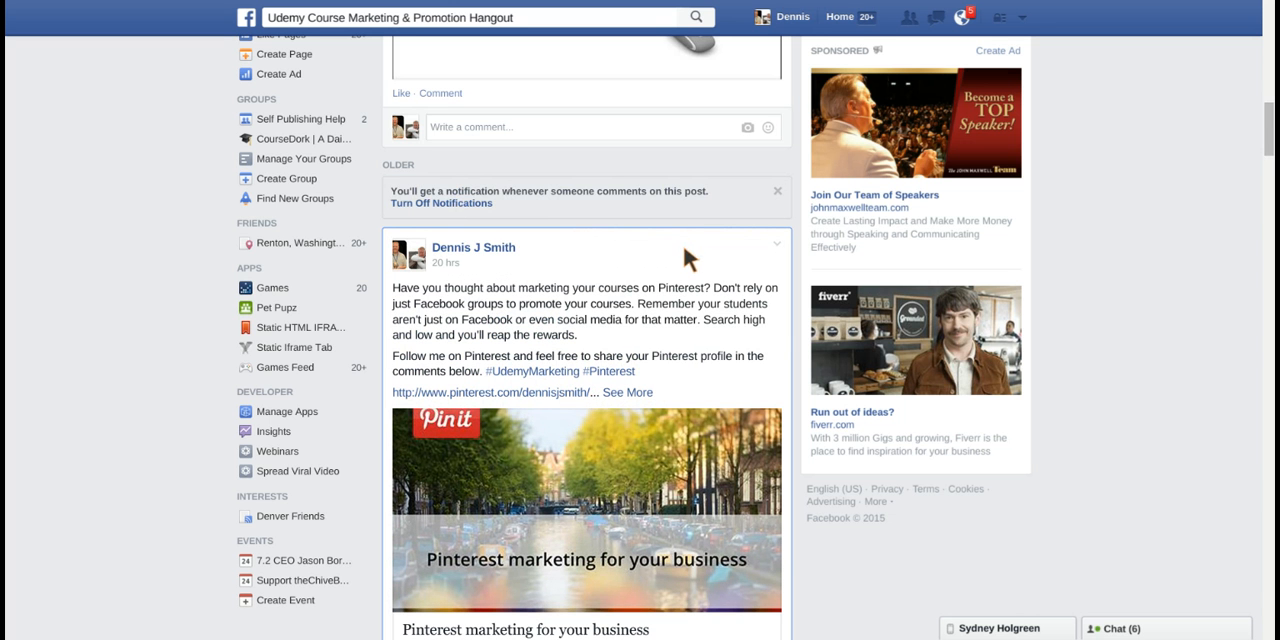
mouse_move(446, 208)
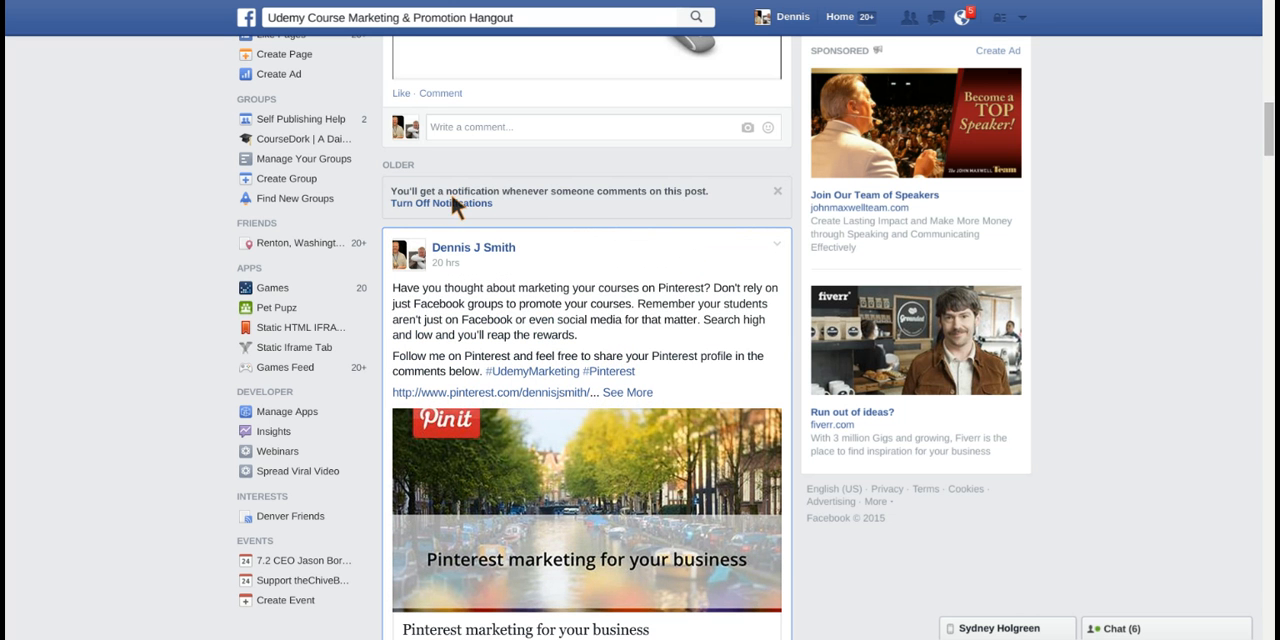
mouse_move(618, 210)
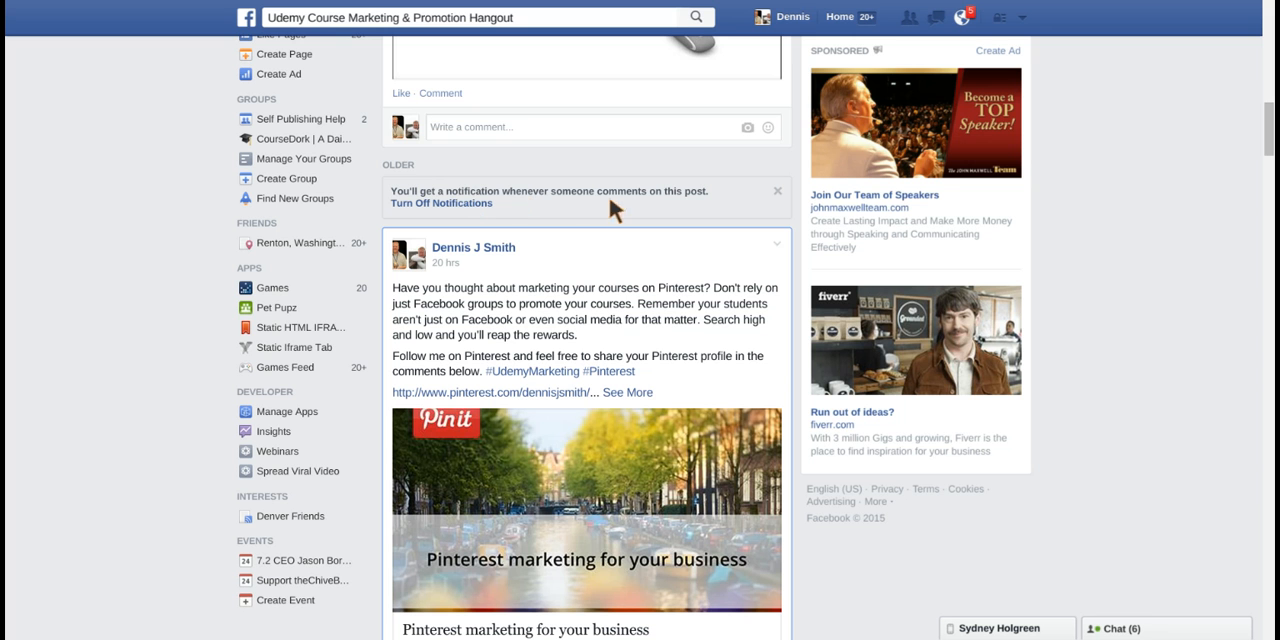
mouse_move(554, 208)
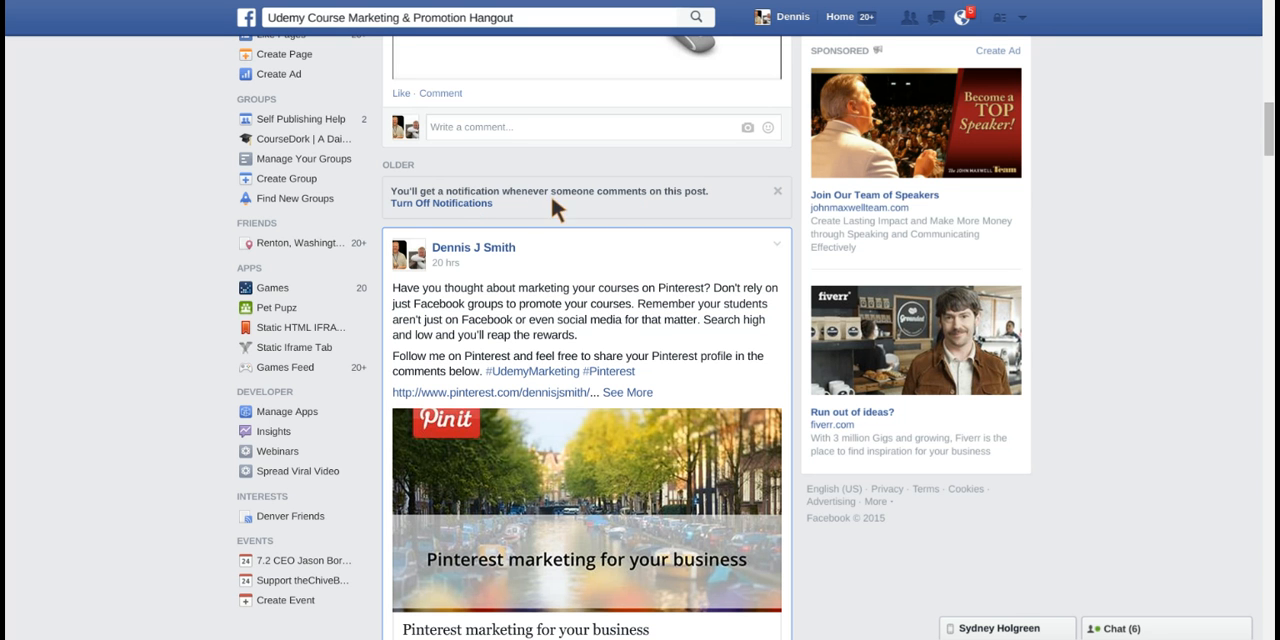
mouse_move(484, 208)
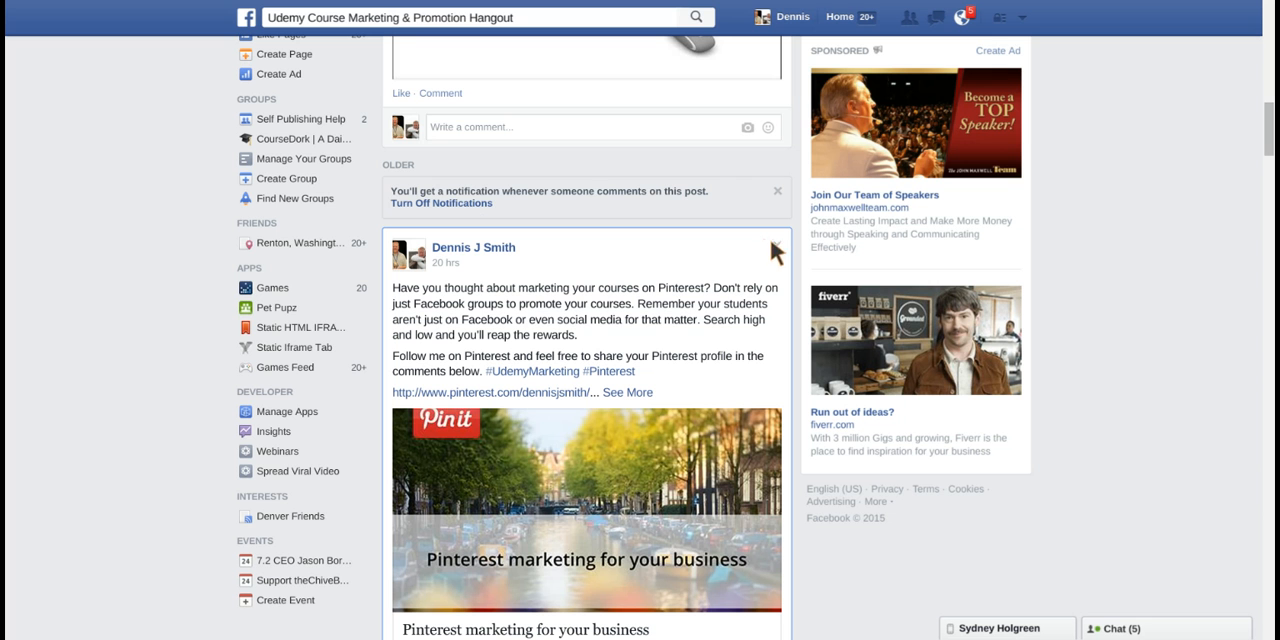
mouse_move(708, 256)
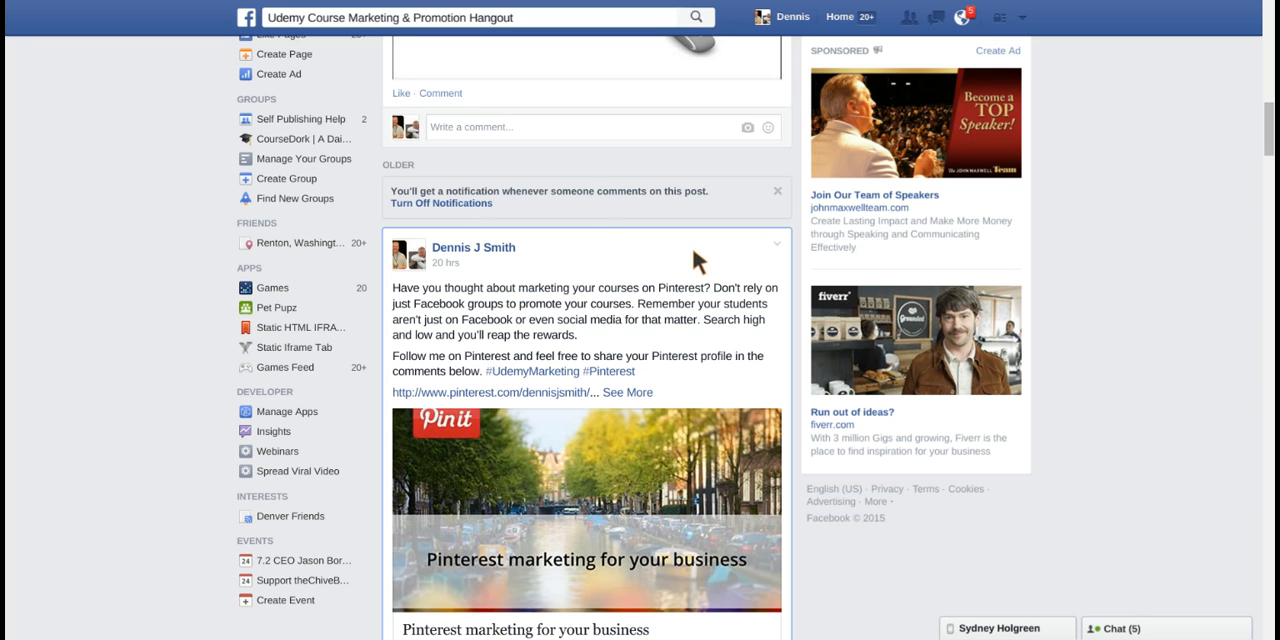
mouse_move(776, 196)
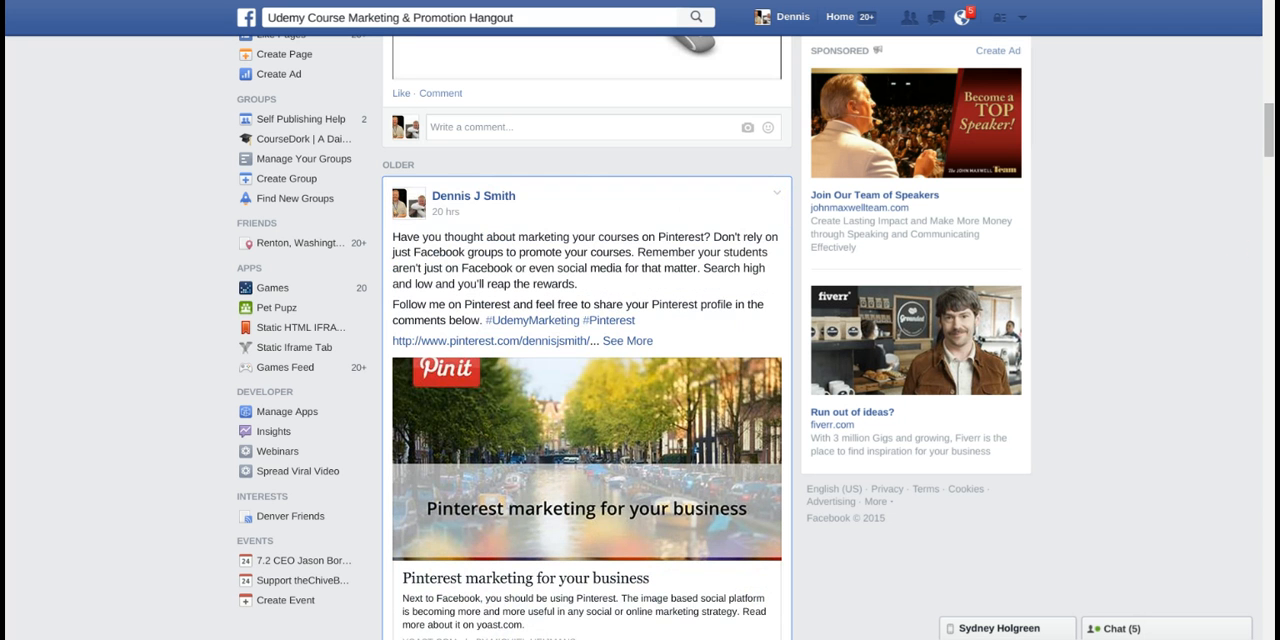
mouse_move(1194, 222)
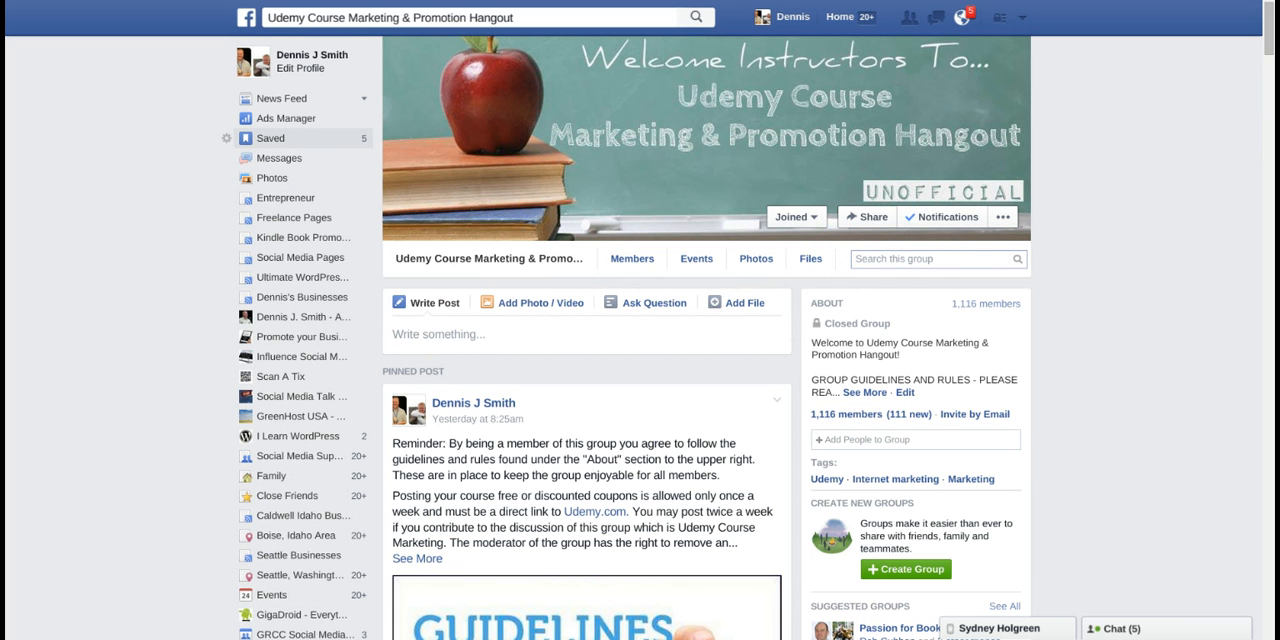
mouse_move(278, 158)
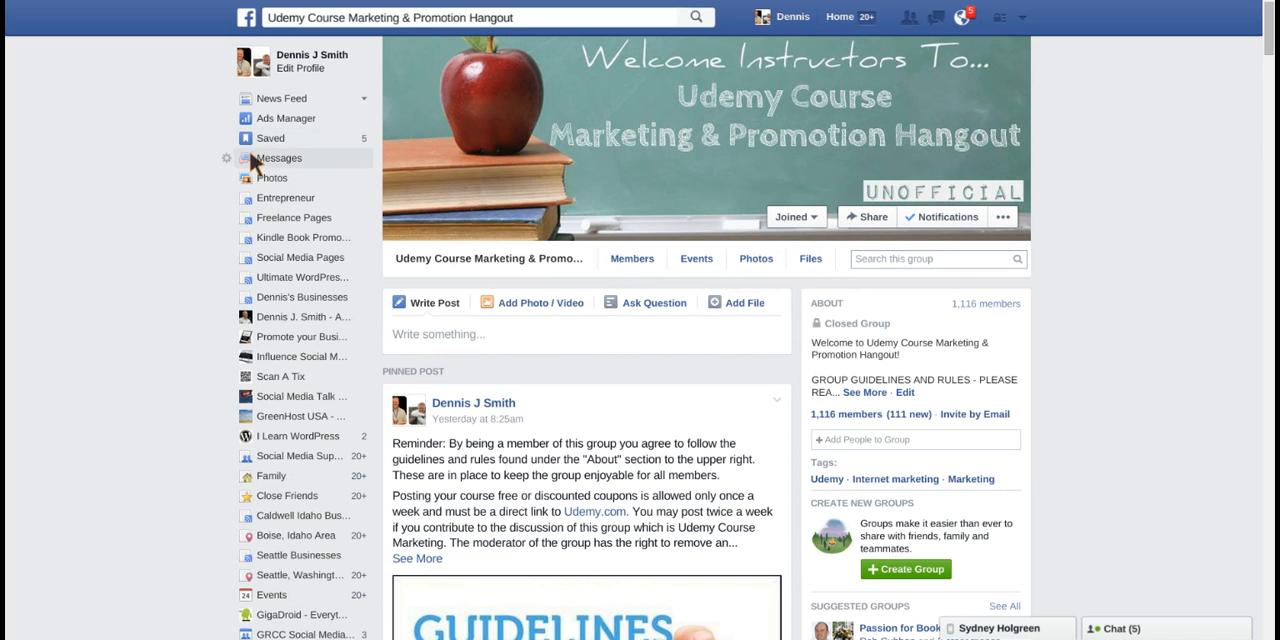
mouse_move(280, 148)
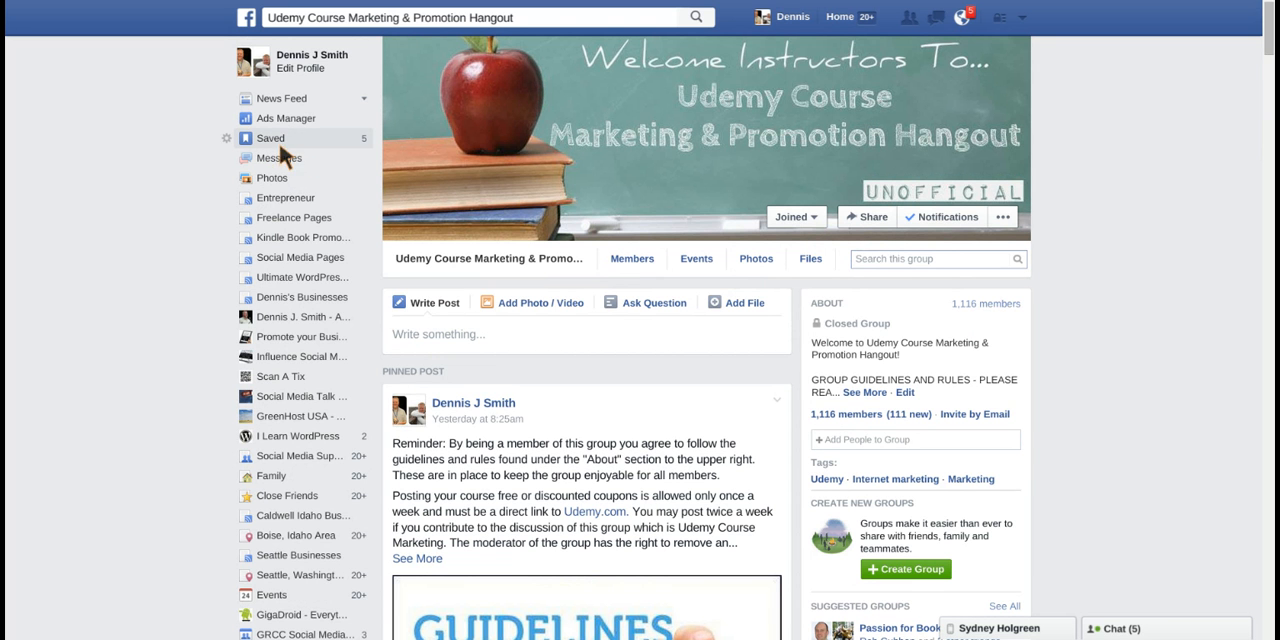
mouse_move(288, 148)
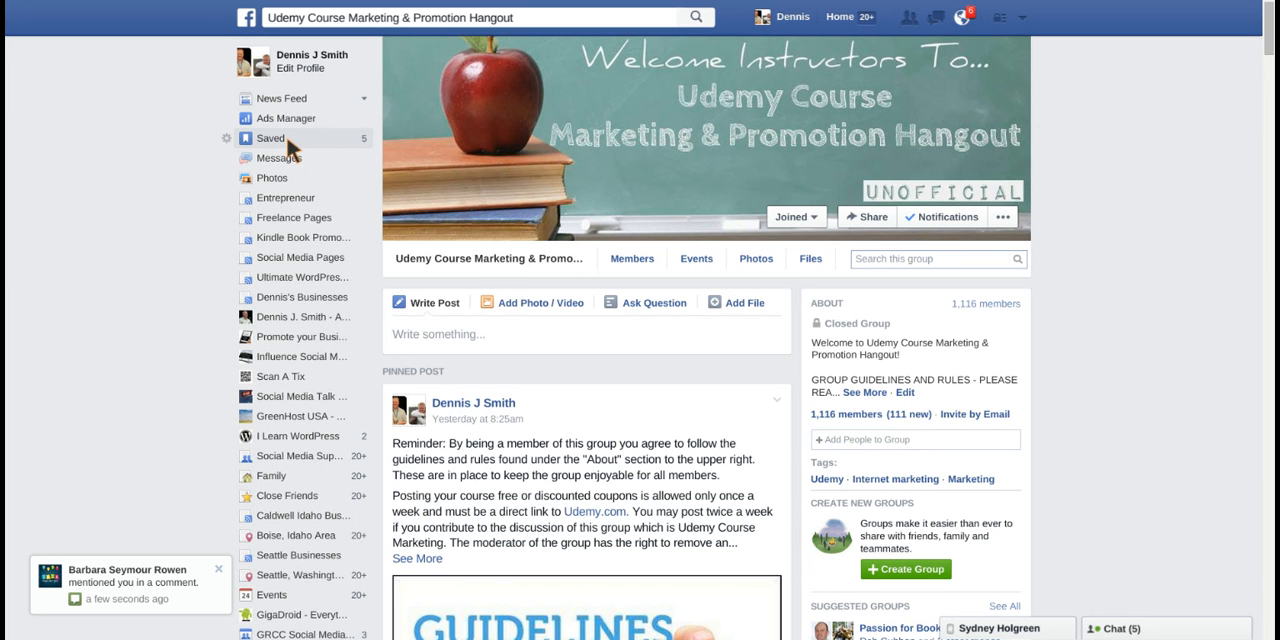
mouse_move(330, 158)
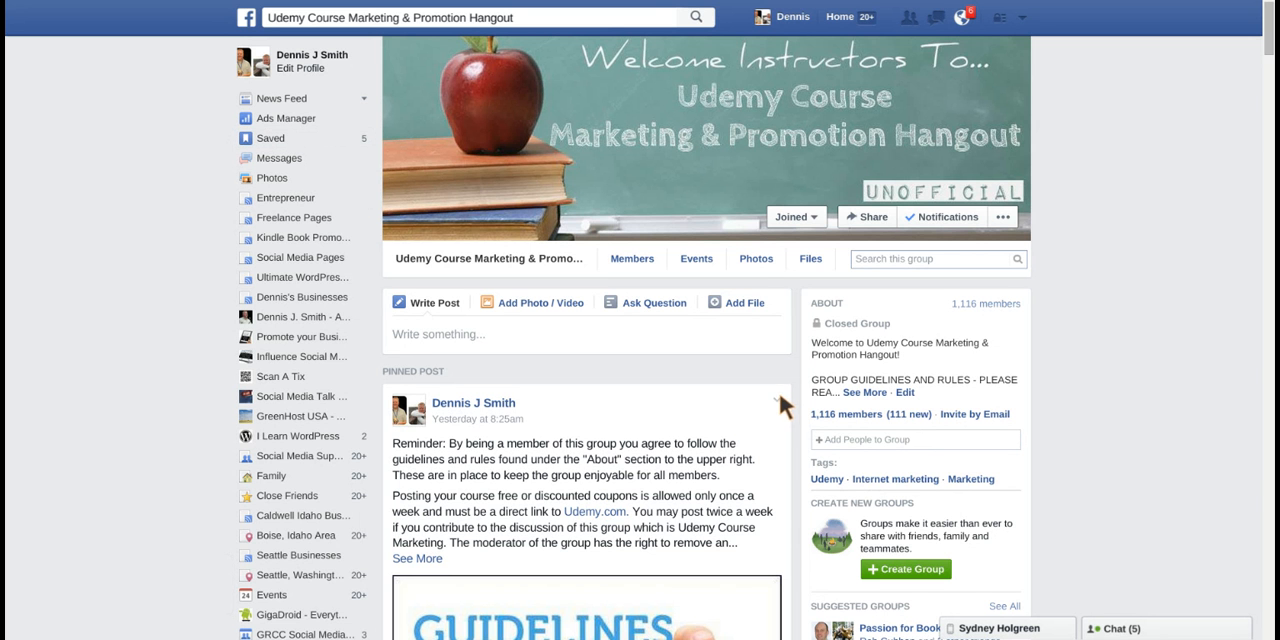
Bring up the pinned rules post's options, showing 'Turn off notifications' is offered.
click(784, 404)
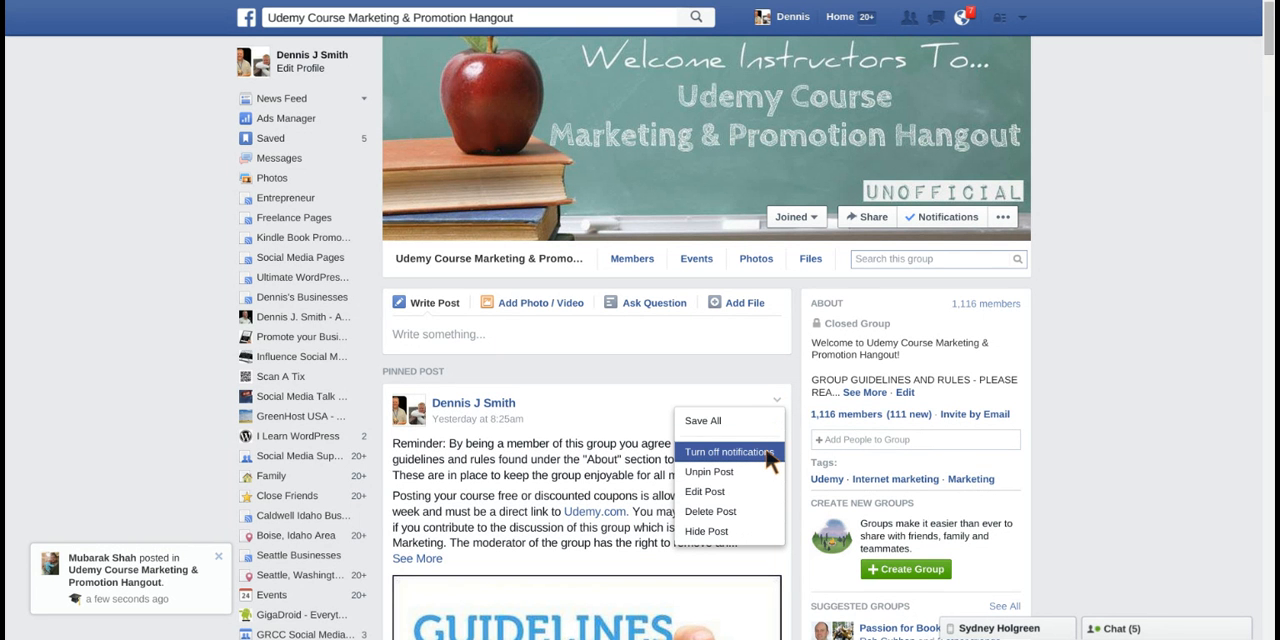
mouse_move(778, 460)
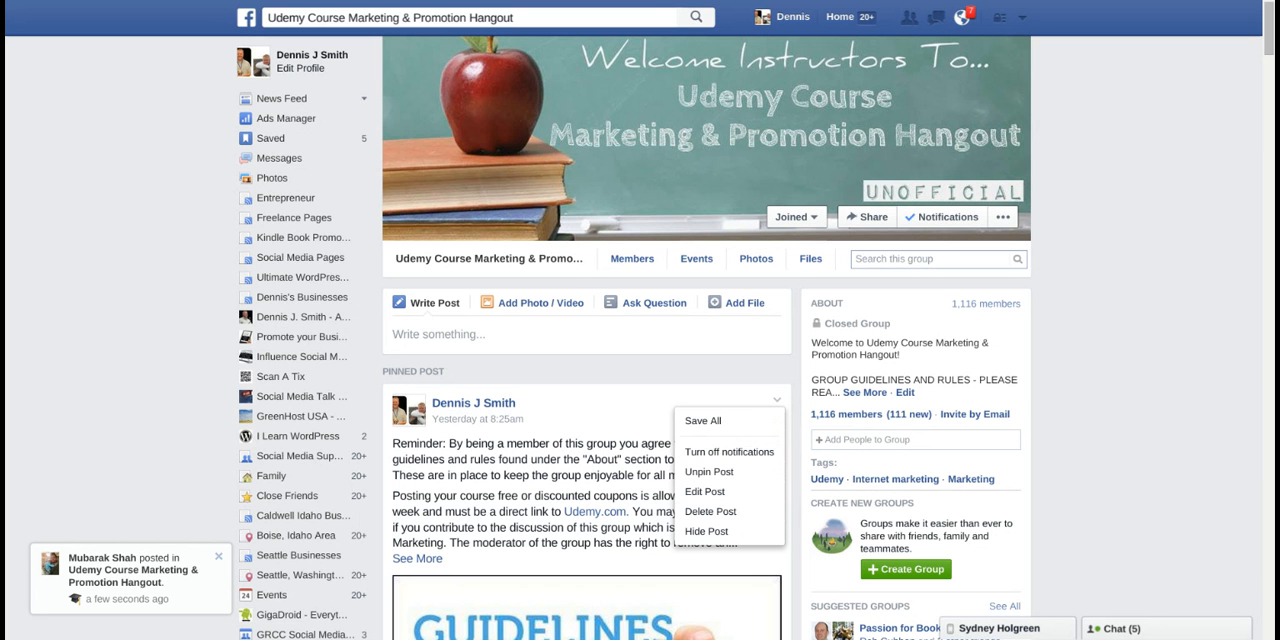